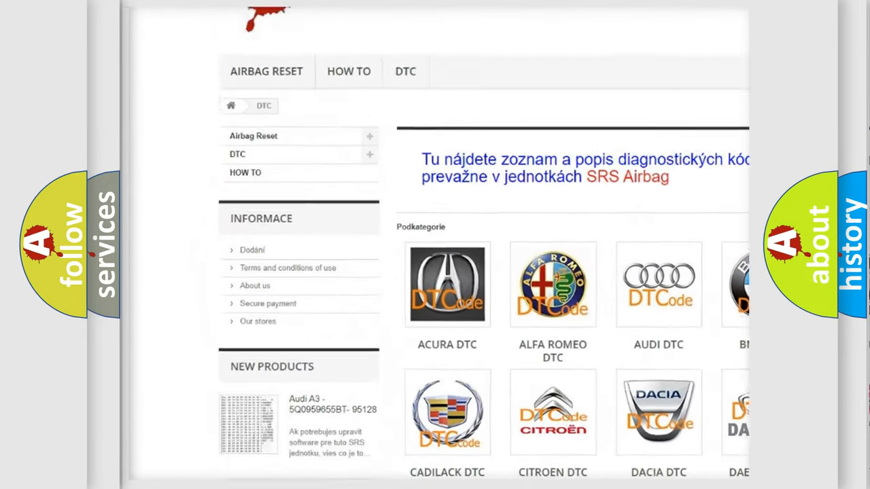
Scroll down the airbagreset.sk DTC page to the manufacturer list including Cadillac.
scroll(down, 3)
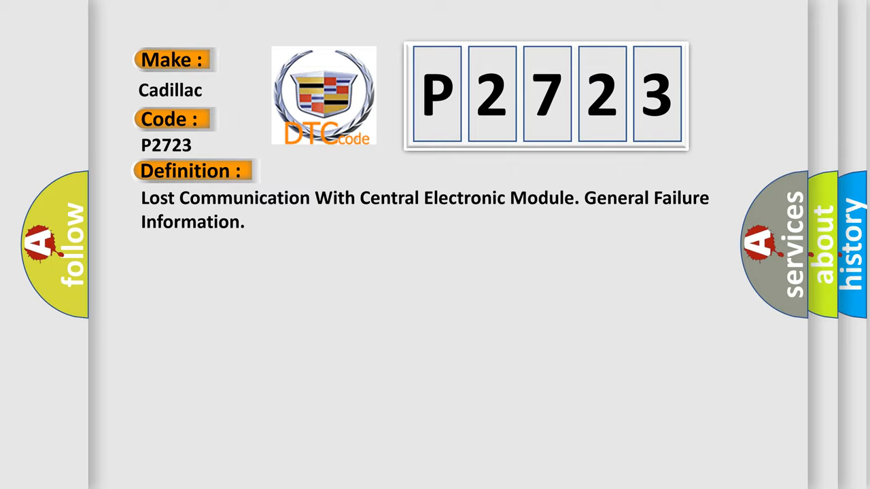
Show the P2723 definition: lost communication with the Central Electronic Module.
click(354, 172)
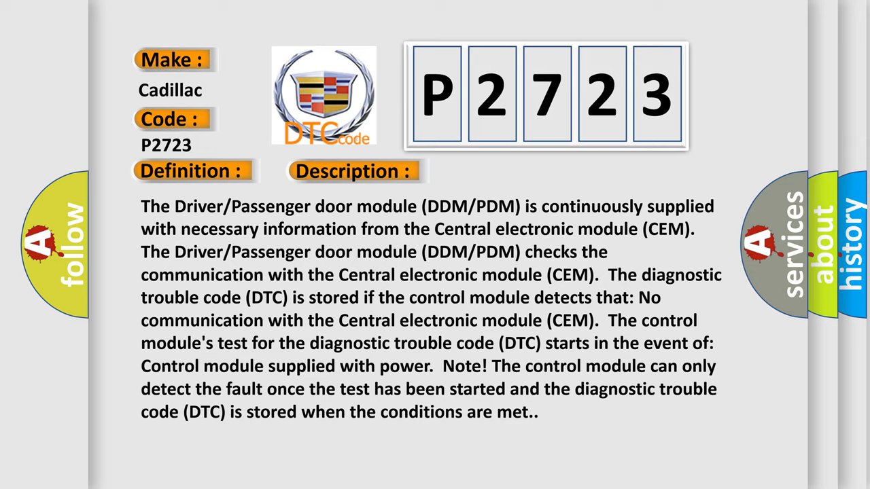
Show the P2723 description of door modules losing communication with the CEM.
click(497, 171)
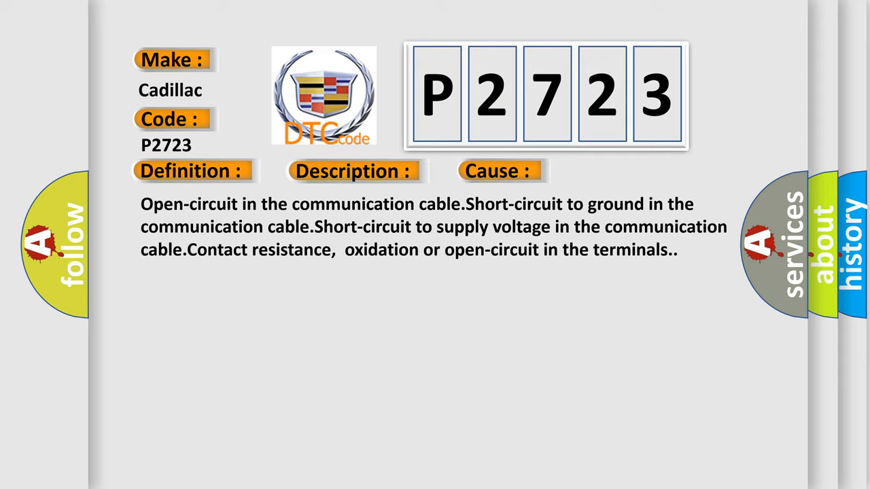